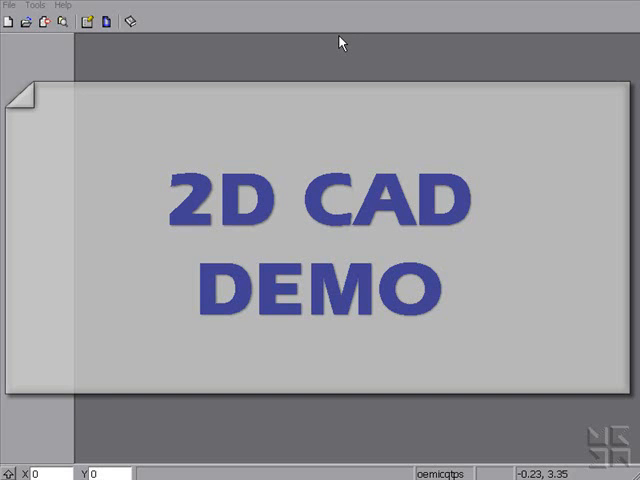
Show the New document type list (Part, Job, Layout).
left_click(8, 4)
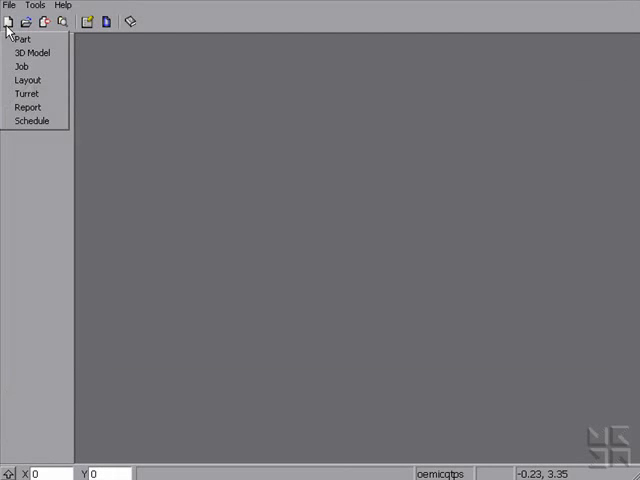
Create a new part with an outer rectangle, two inner rectangles and a Shape Maker bolt-circle pattern.
left_click(22, 40)
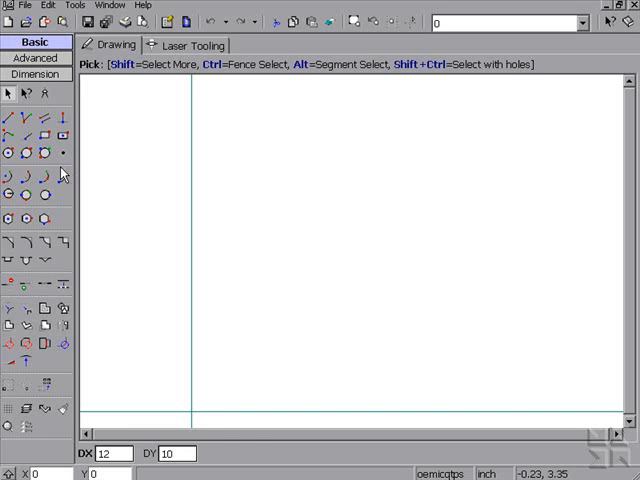
left_click(44, 136)
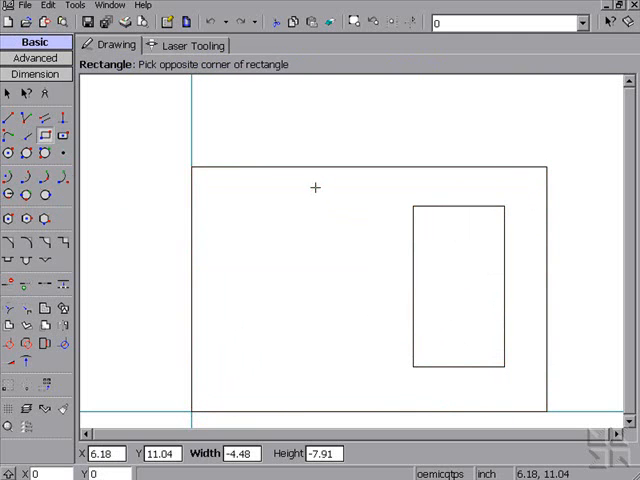
left_click(64, 308)
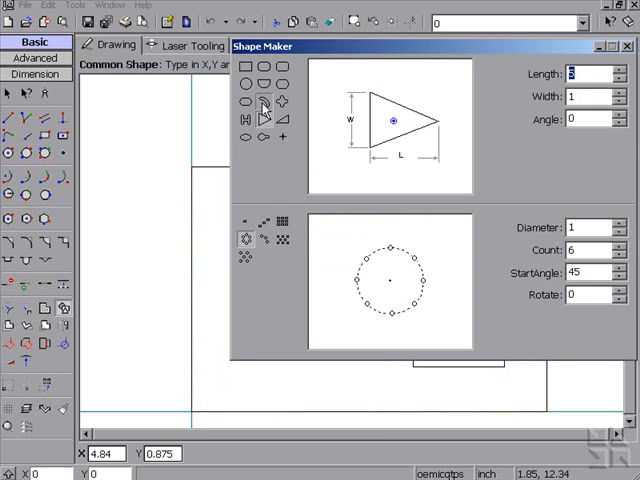
left_click(246, 84)
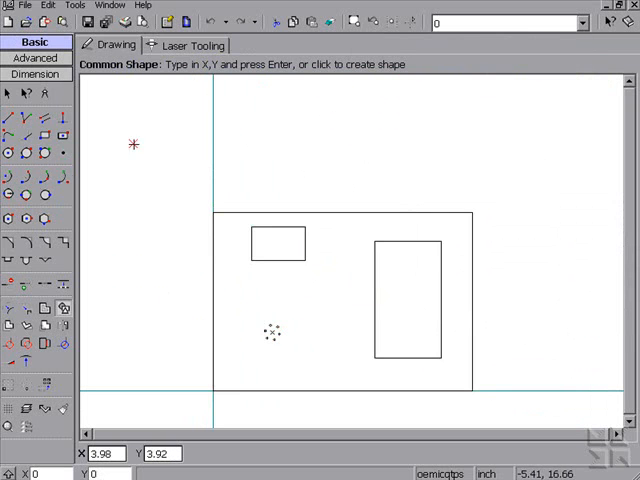
Build a round-to-rectangular transition from 3D Parametrics and accept its dimensions.
left_click(36, 58)
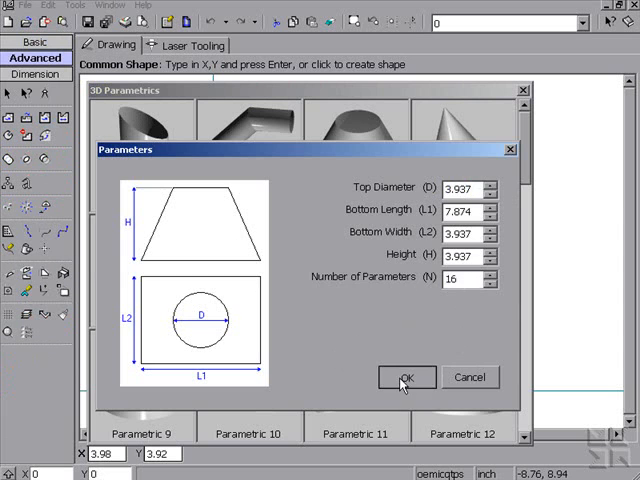
left_click(408, 376)
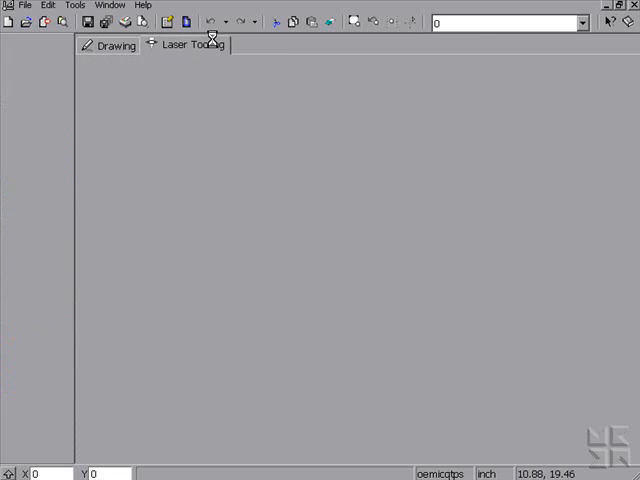
Adjust the Auto-tool overrides and auto-tool the flattened transition part.
left_click(188, 44)
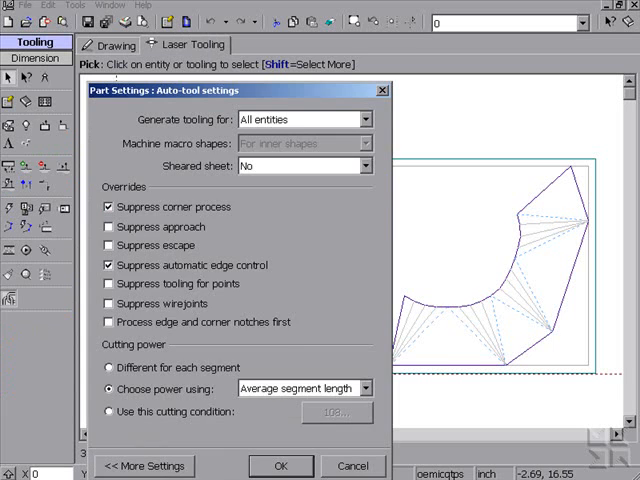
left_click(280, 466)
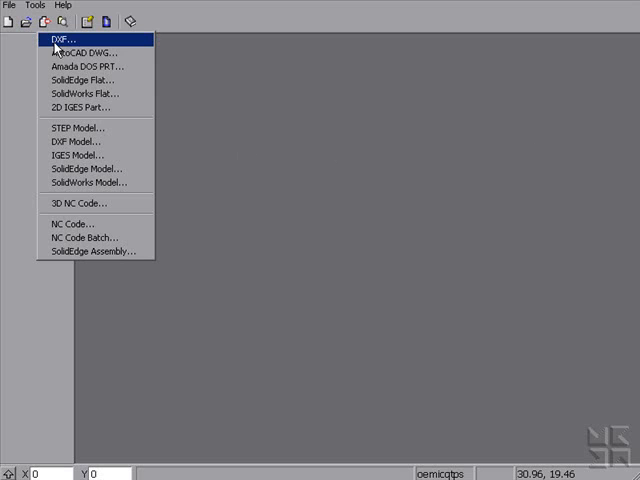
mouse_move(70, 52)
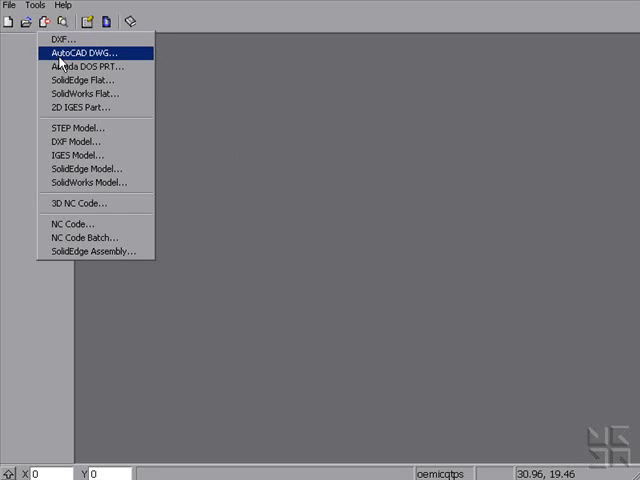
mouse_move(80, 80)
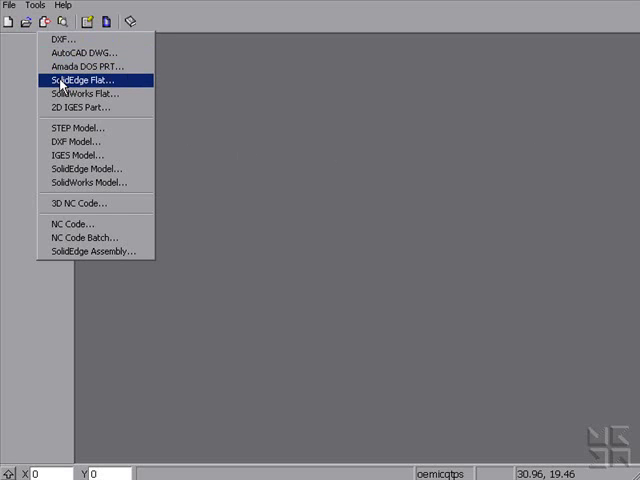
mouse_move(80, 92)
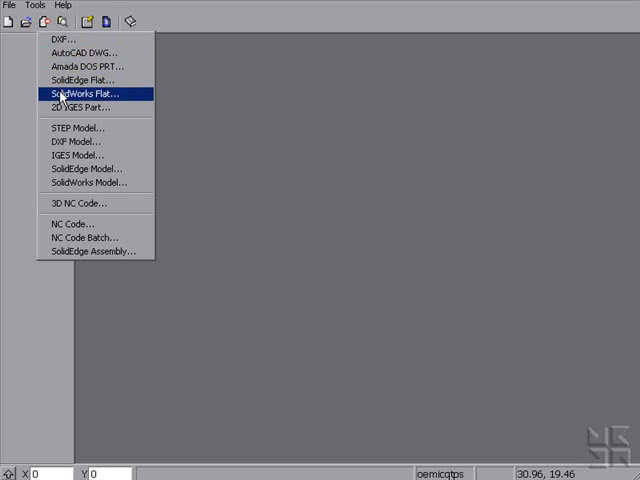
mouse_move(84, 108)
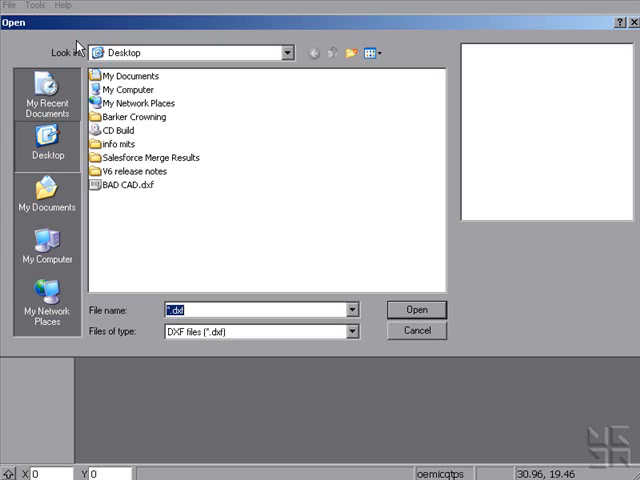
Select BAD CAD.dxf on the Desktop for DXF import.
left_click(124, 184)
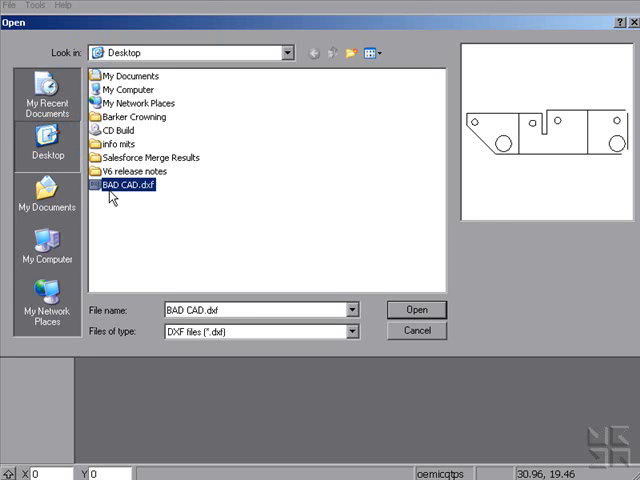
mouse_move(602, 144)
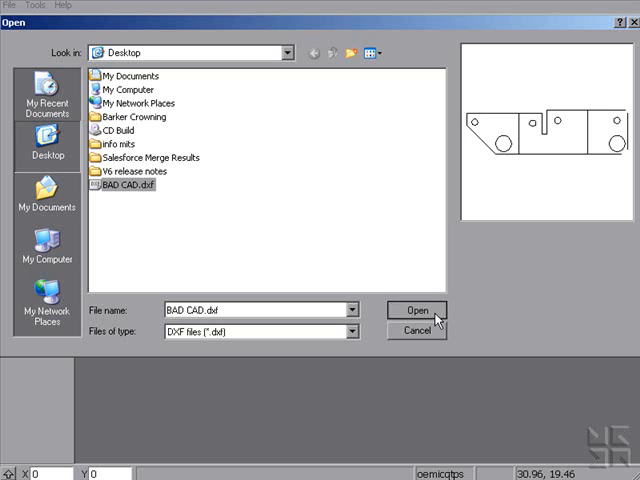
left_click(416, 310)
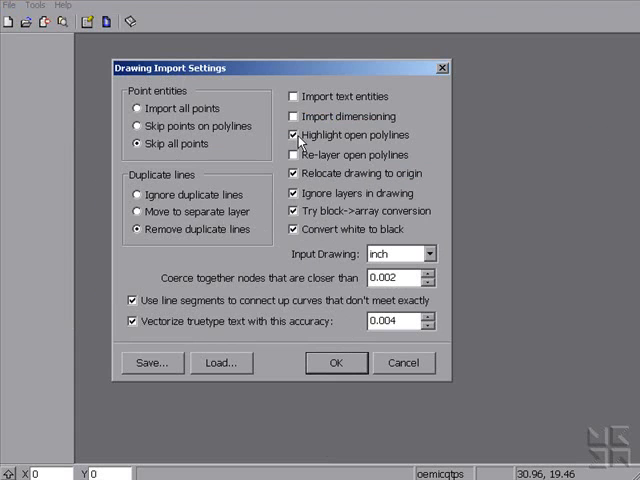
mouse_move(392, 140)
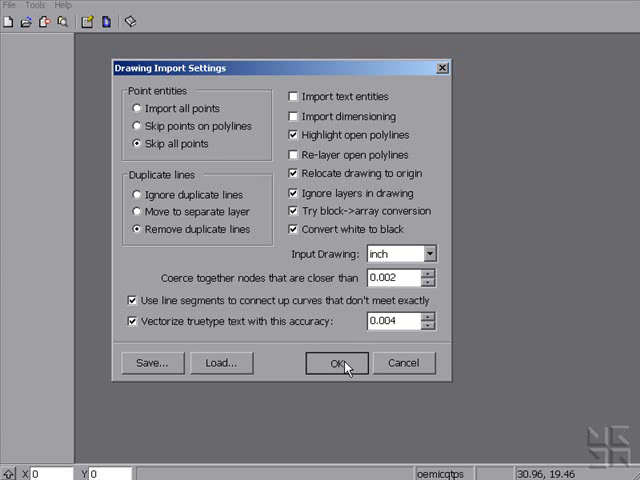
Accept the Drawing Import Settings so BAD CAD.dxf comes in with open-end markers.
left_click(336, 362)
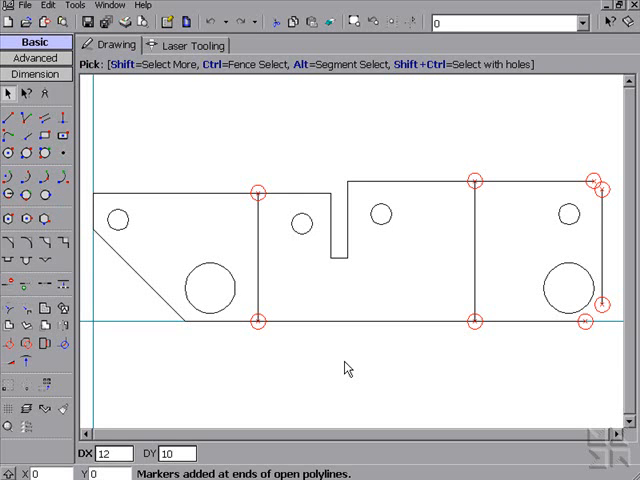
mouse_move(592, 204)
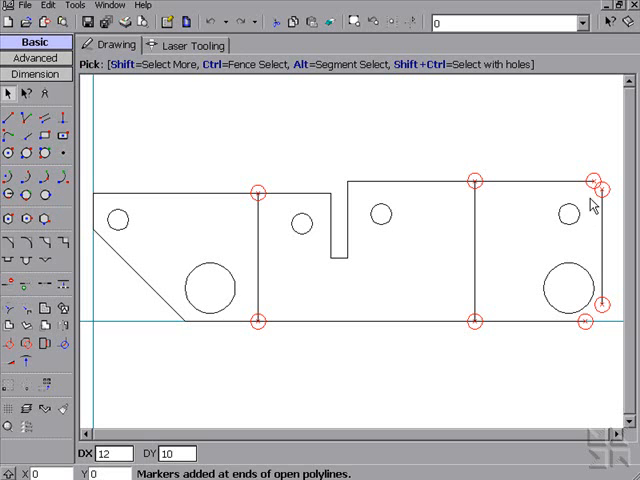
mouse_move(436, 208)
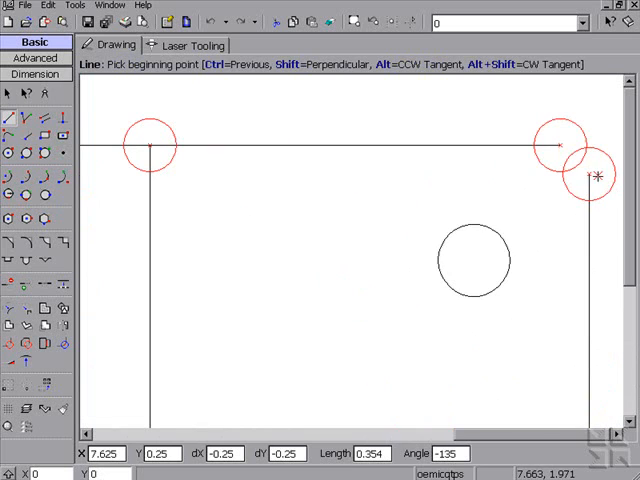
mouse_move(544, 150)
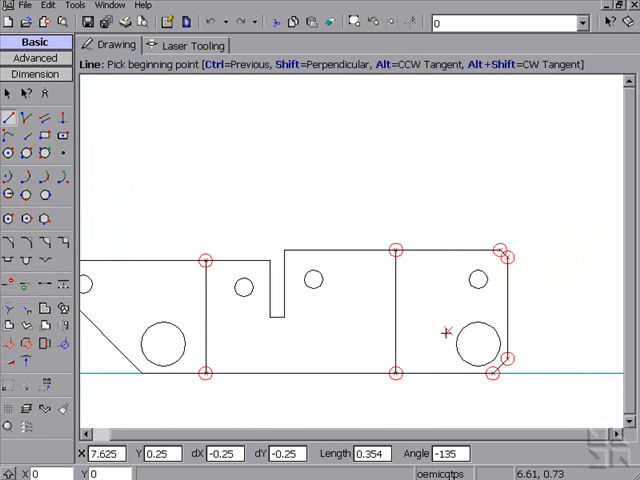
Move to the Advanced drawing functions after closing the top-right chamfer gap.
left_click(36, 56)
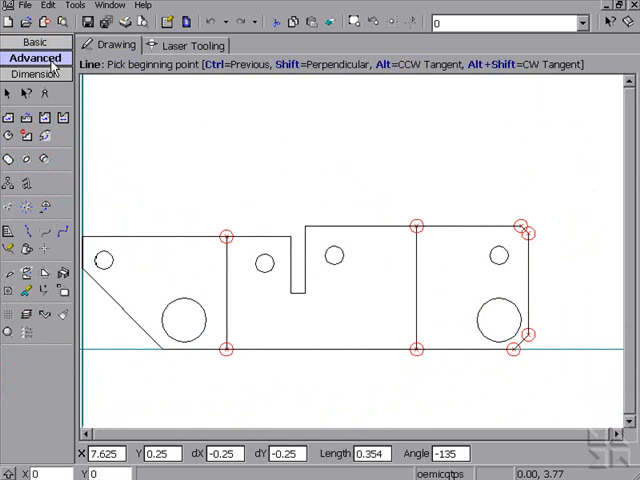
Mark the two vertical lines as bend lines via Edit Bend Information and clear the open-polyline markers.
left_click(28, 290)
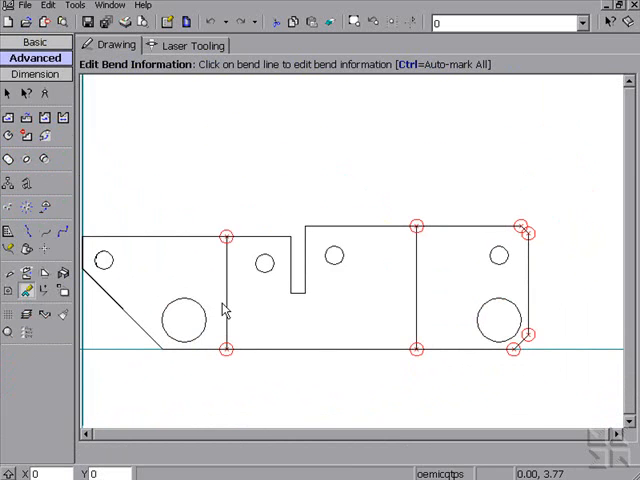
left_click(226, 290)
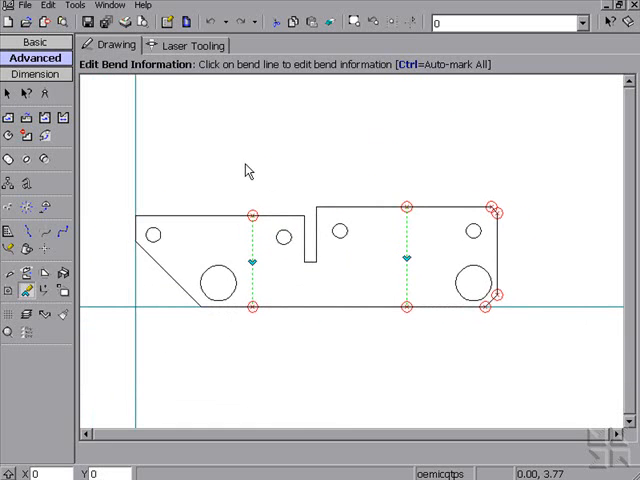
left_click(36, 40)
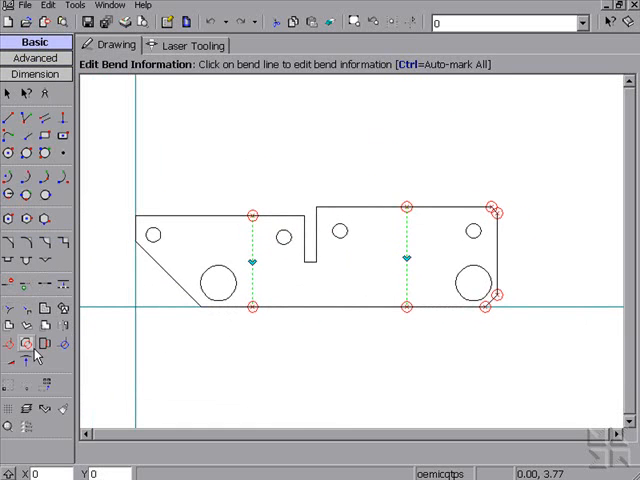
left_click(26, 344)
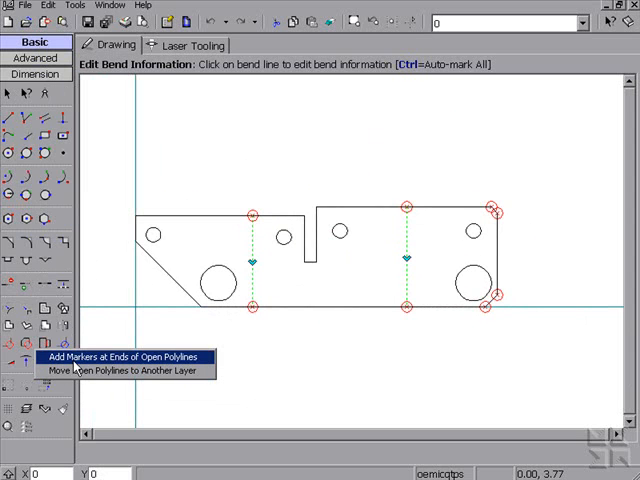
left_click(124, 356)
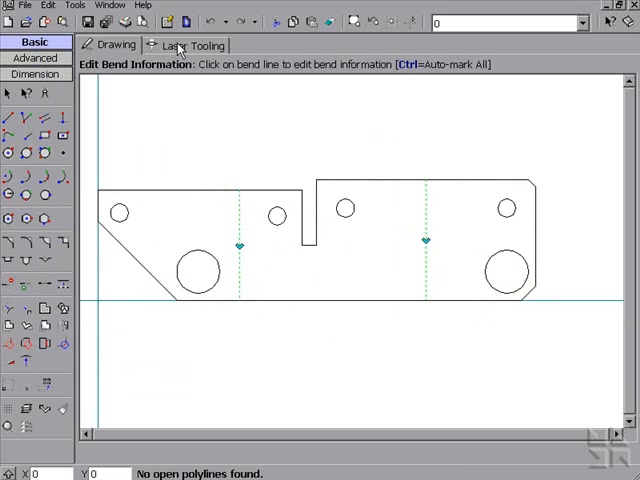
Visit Laser Tooling and close the Auto-tool settings before adding the flange rectangles.
left_click(188, 44)
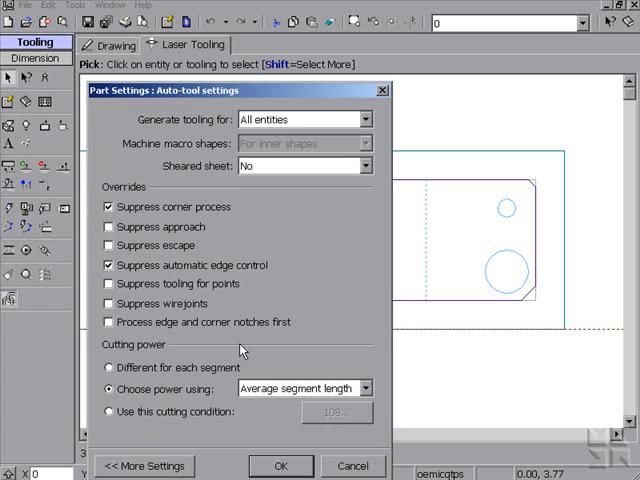
left_click(280, 466)
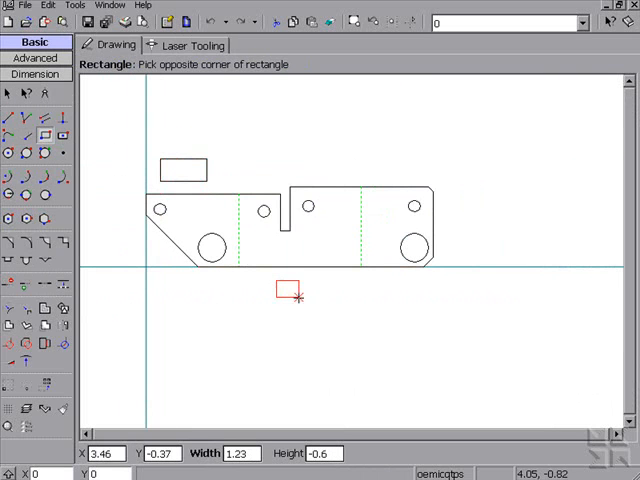
Join the upper rectangle to the part as a 90° valley-bend flange with Plane Joining.
left_click(36, 56)
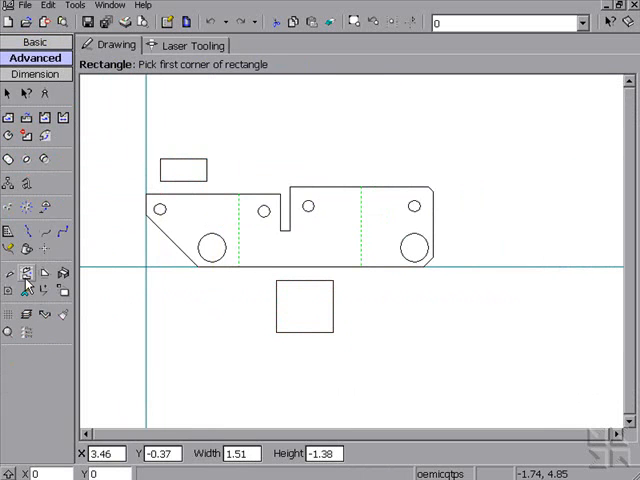
left_click(8, 288)
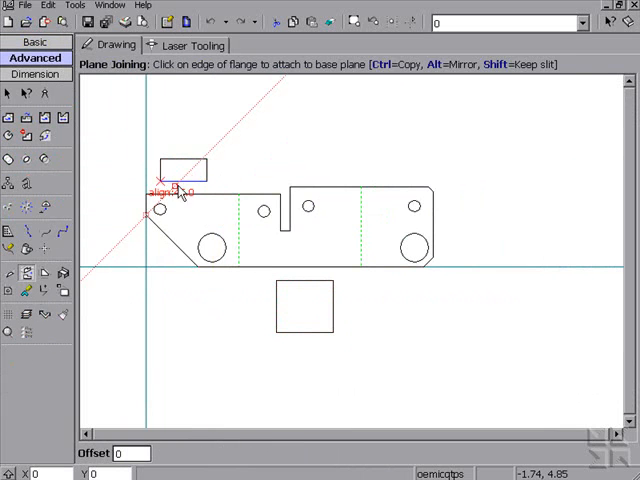
left_click(176, 192)
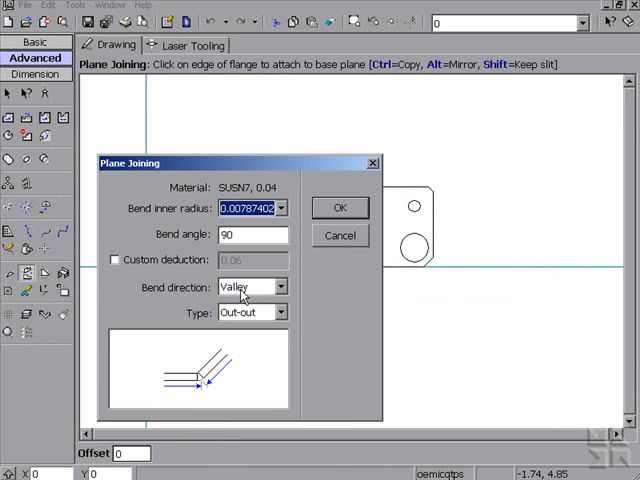
left_click(340, 208)
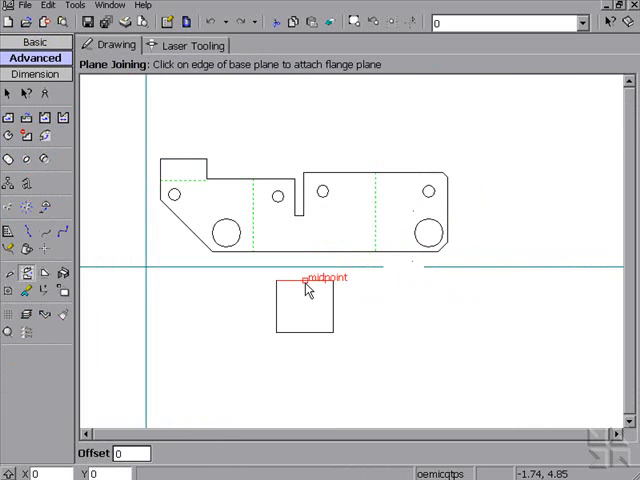
Join the lower rectangle as a second 90° valley flange and review the folded part in 3D without saving.
left_click(304, 284)
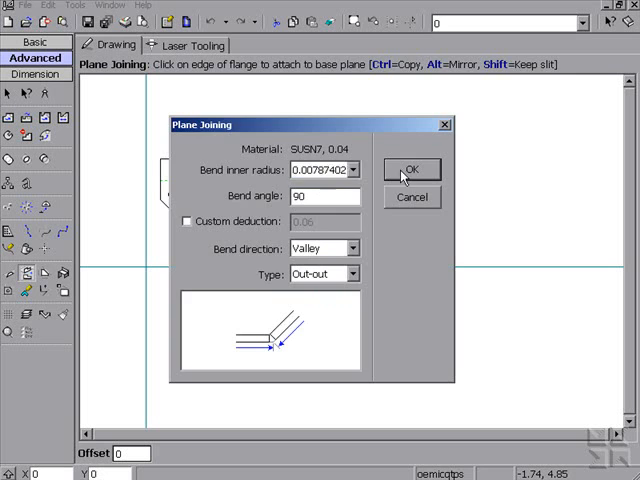
left_click(412, 168)
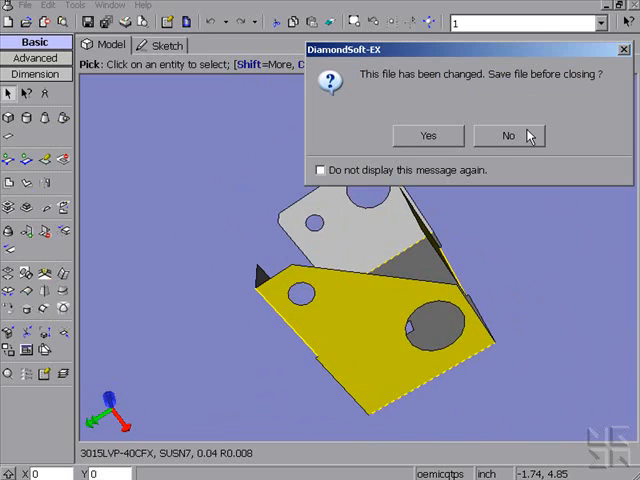
left_click(508, 136)
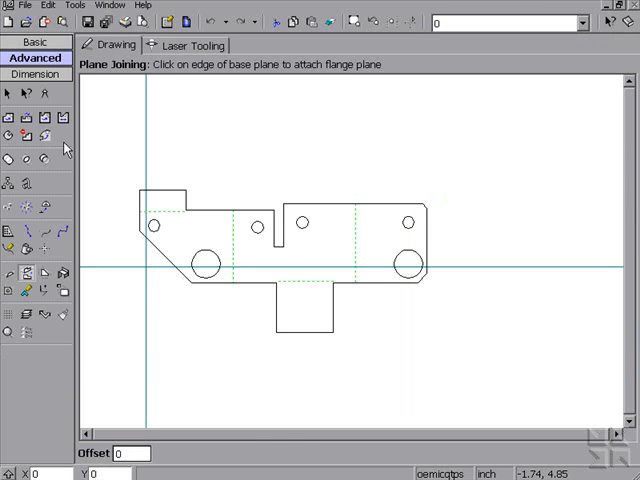
left_click(36, 74)
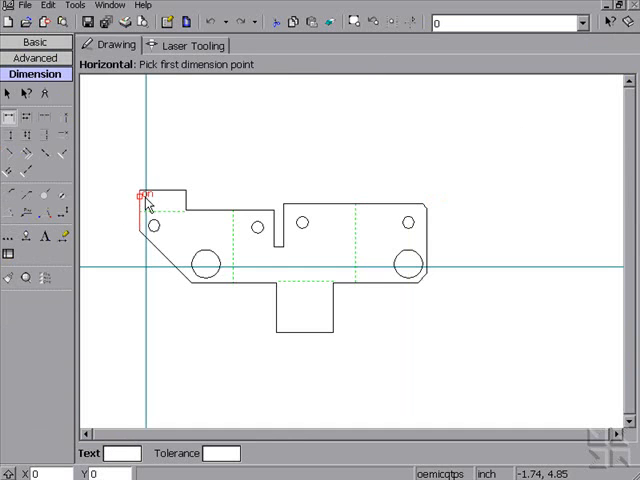
Place a horizontal width dimension across the two corners of the top flange.
left_click(140, 192)
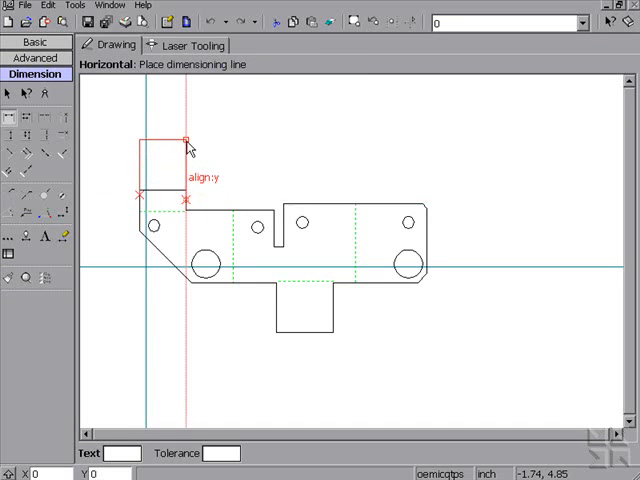
left_click(188, 140)
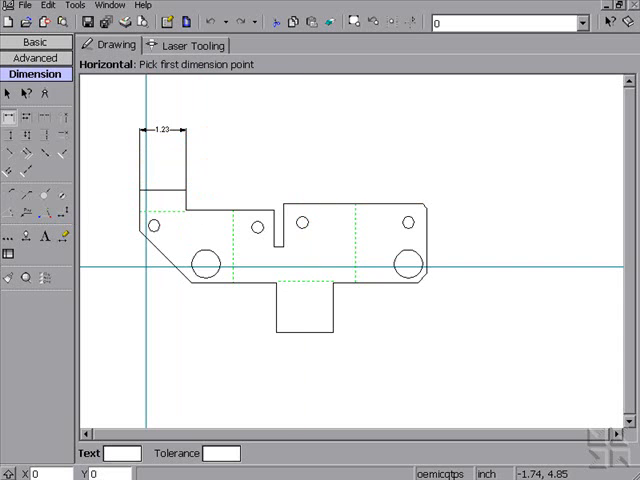
Review the AutoDimension settings, close them and return to the basic tools.
left_click(48, 236)
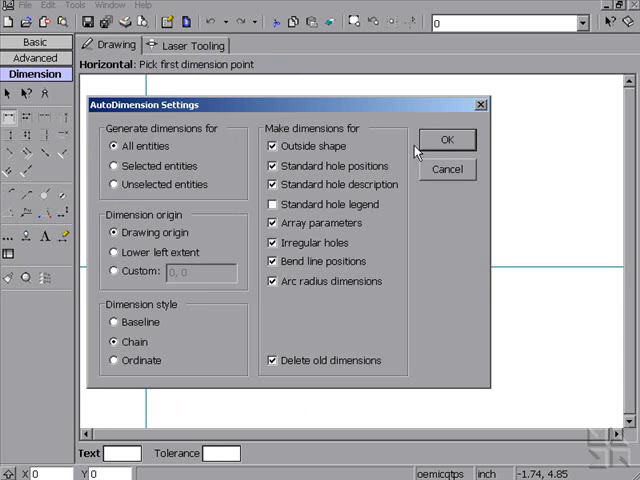
left_click(446, 140)
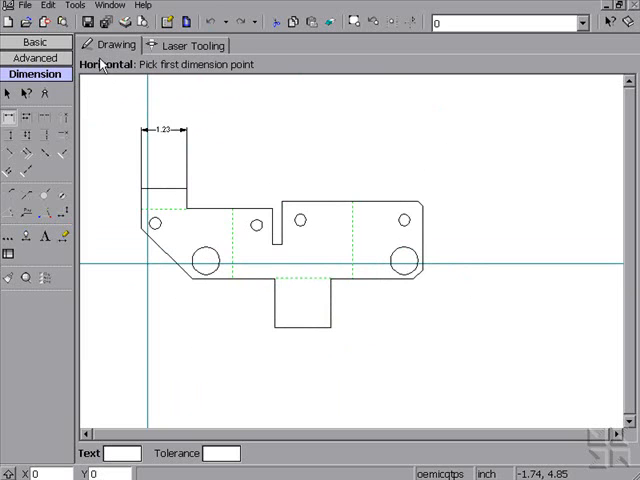
left_click(32, 44)
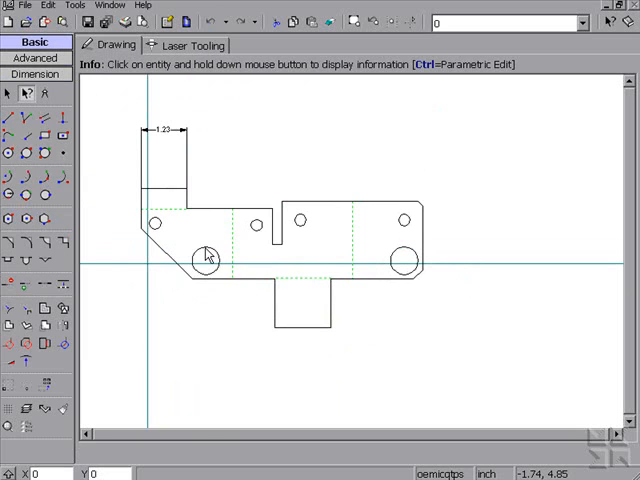
Inspect a small hole with the Info tool and set its diameter to .125 in the Shape Editor.
left_click(258, 224)
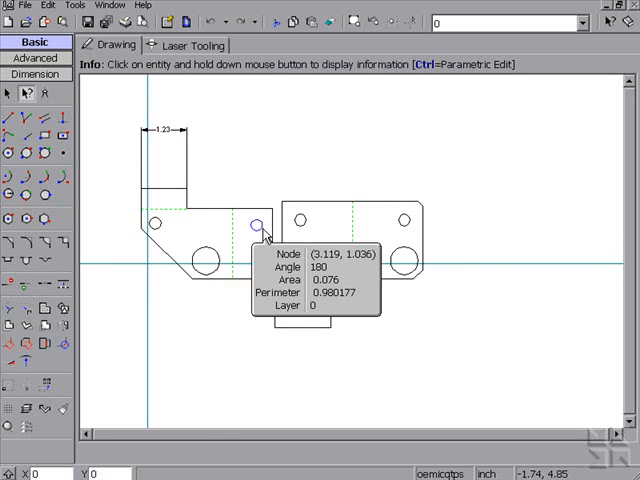
double_click(258, 224)
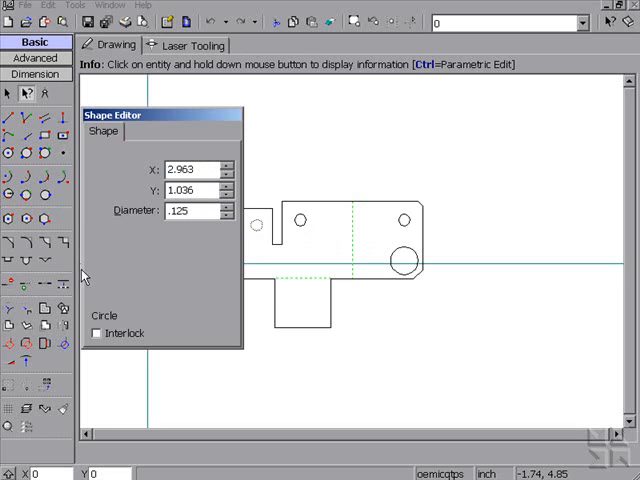
left_click(96, 332)
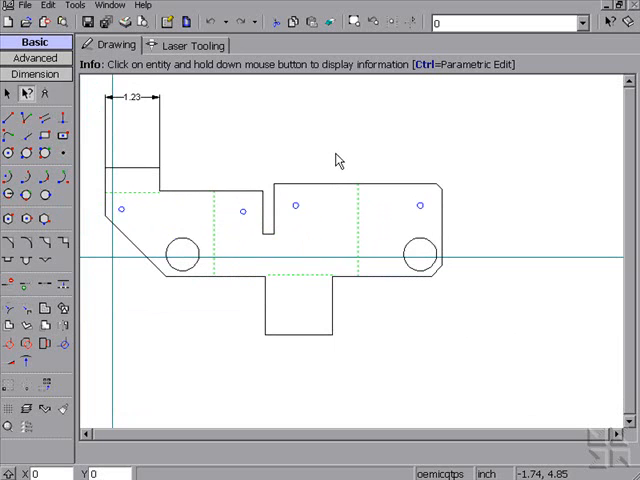
mouse_move(260, 108)
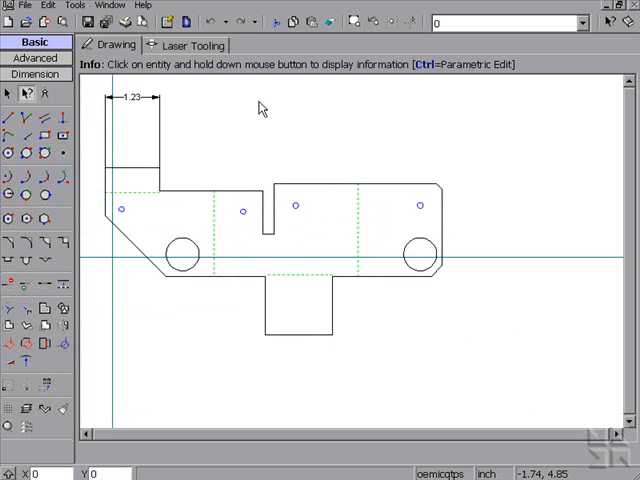
Apply automatic laser tooling to all entities of the part and return to the drawing.
left_click(192, 44)
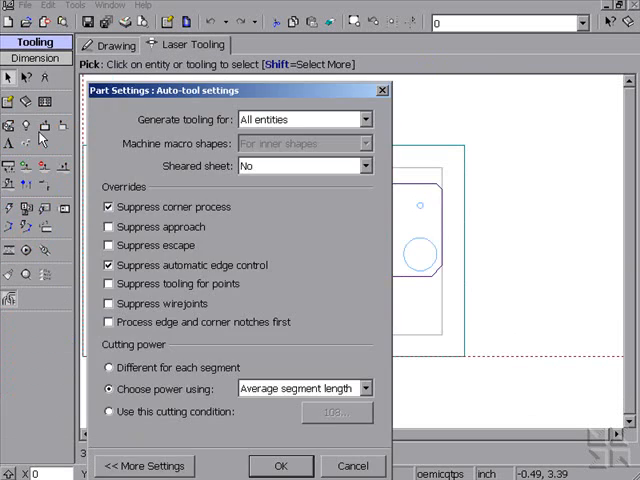
left_click(280, 466)
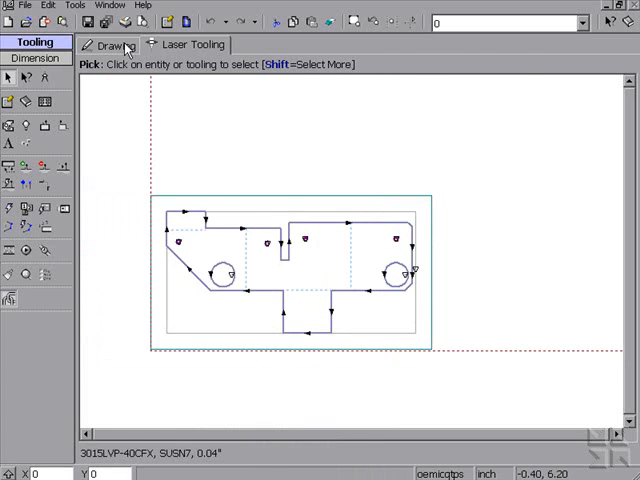
left_click(32, 44)
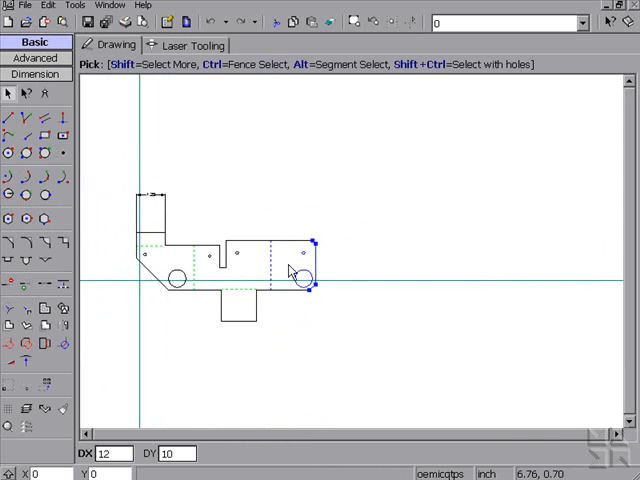
Fence-select the right-end nodes and stretch them by DX 12 so the toolpaths follow.
left_click_drag(300, 276, 540, 240)
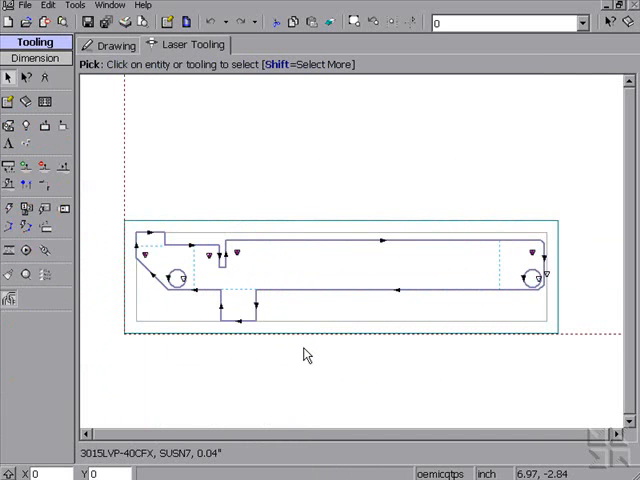
left_click(116, 44)
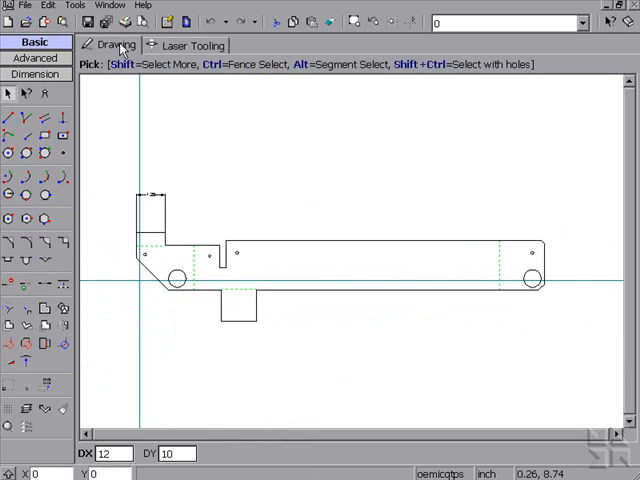
mouse_move(194, 336)
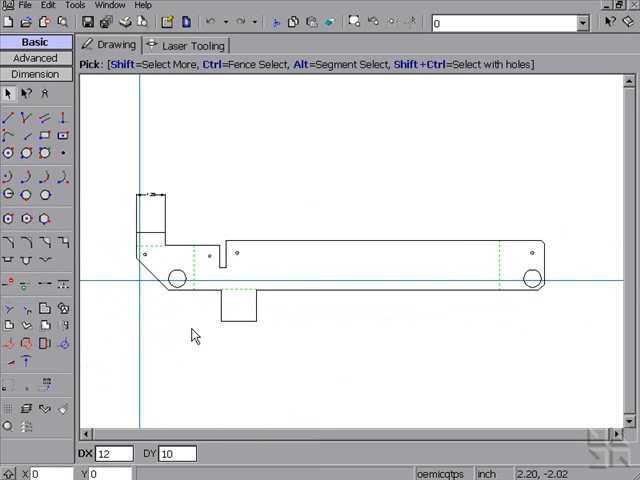